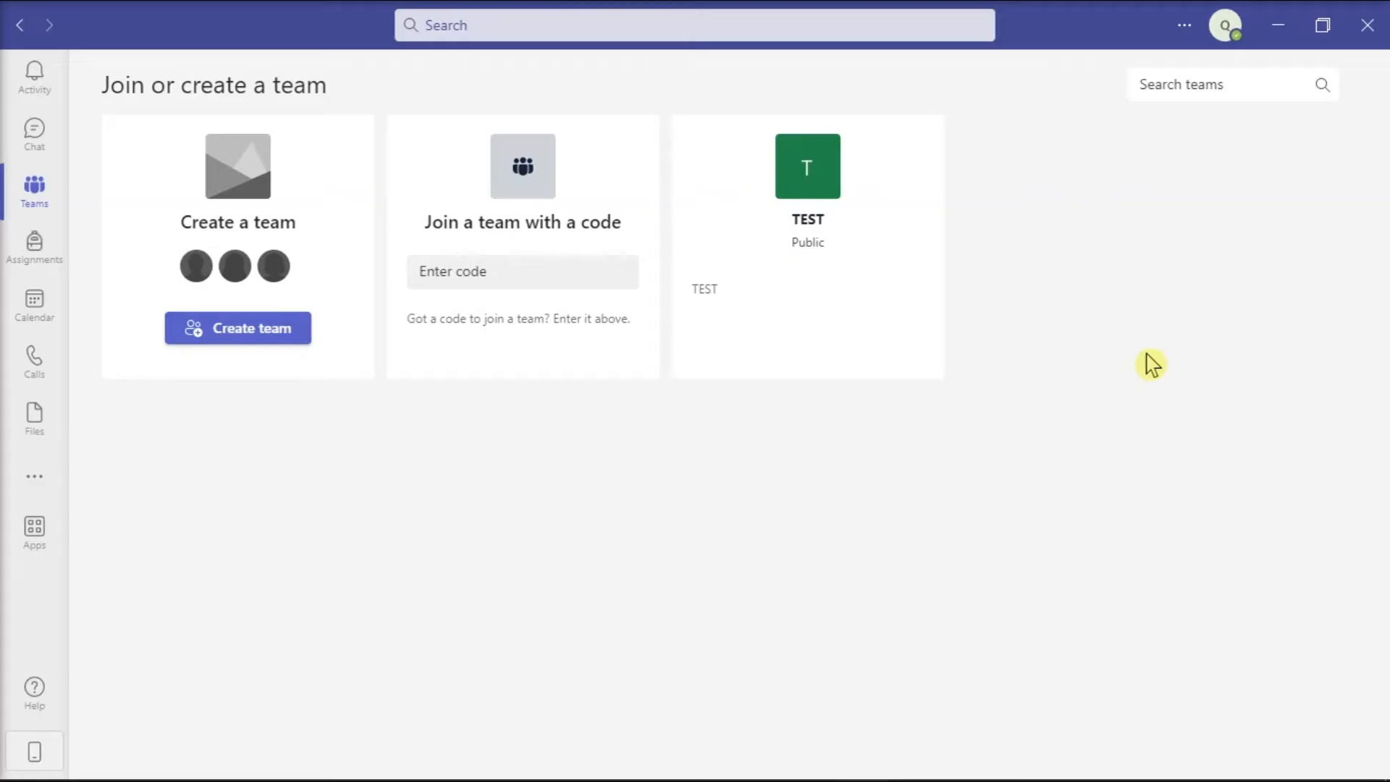
mouse_move(1185, 354)
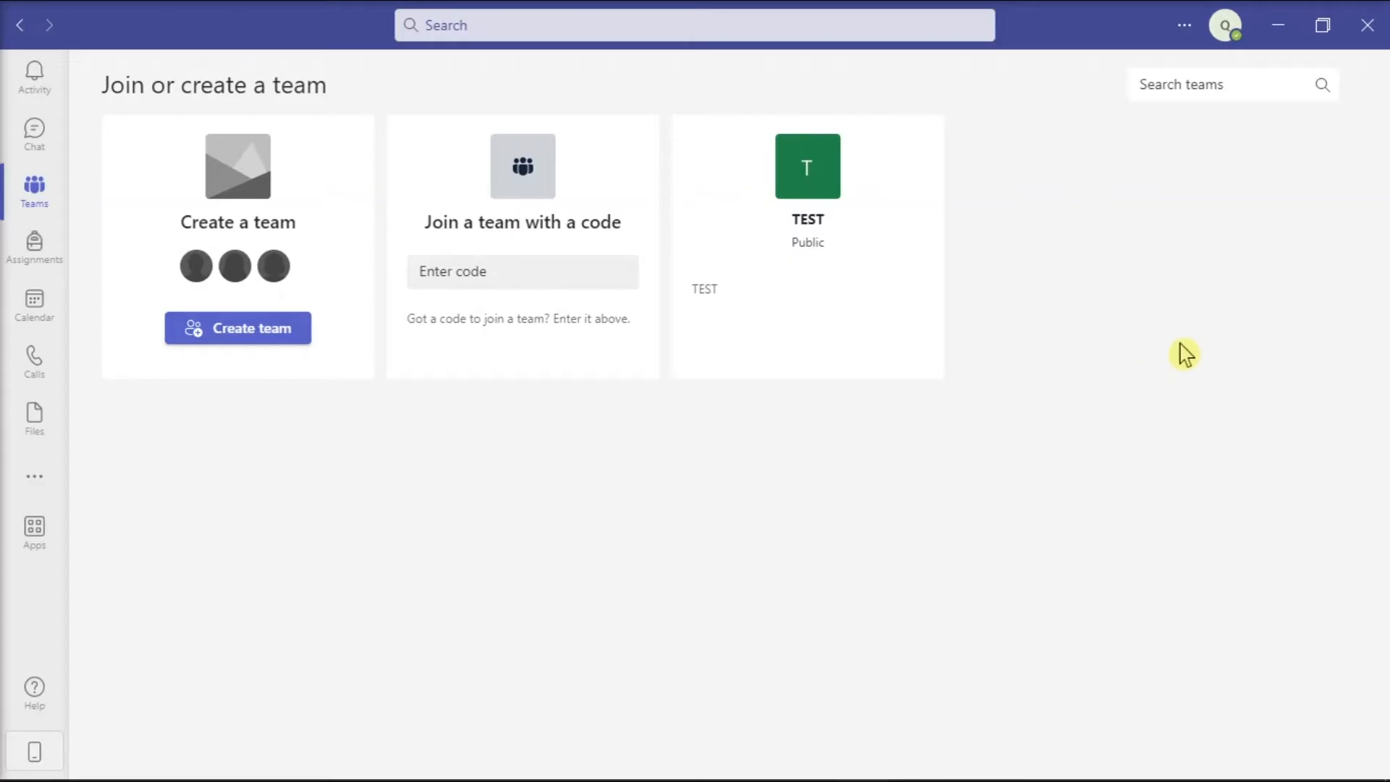
Load teams.live.com in Chrome and choose to use the Teams web app instead
left_click(912, 761)
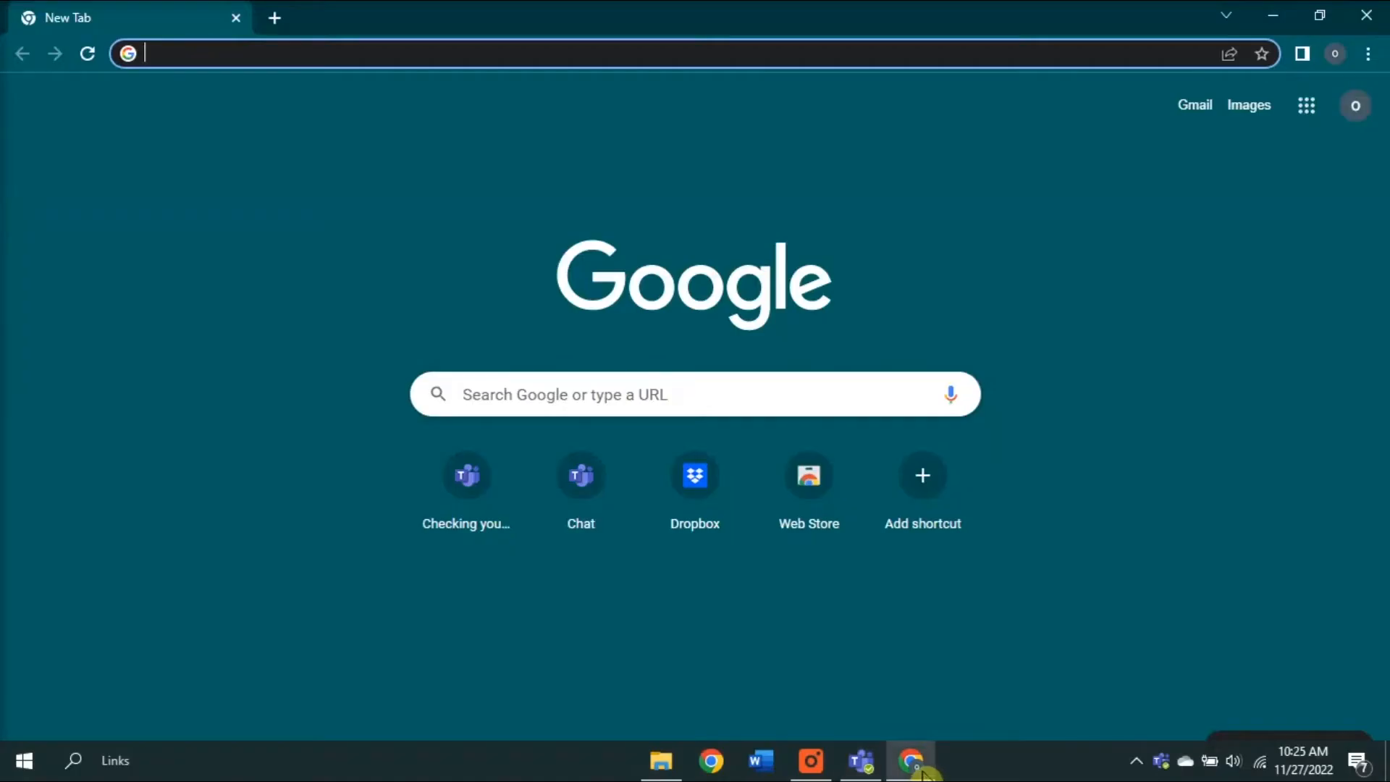
type("teams.live.com/_#/conversations/?ctx=chat")
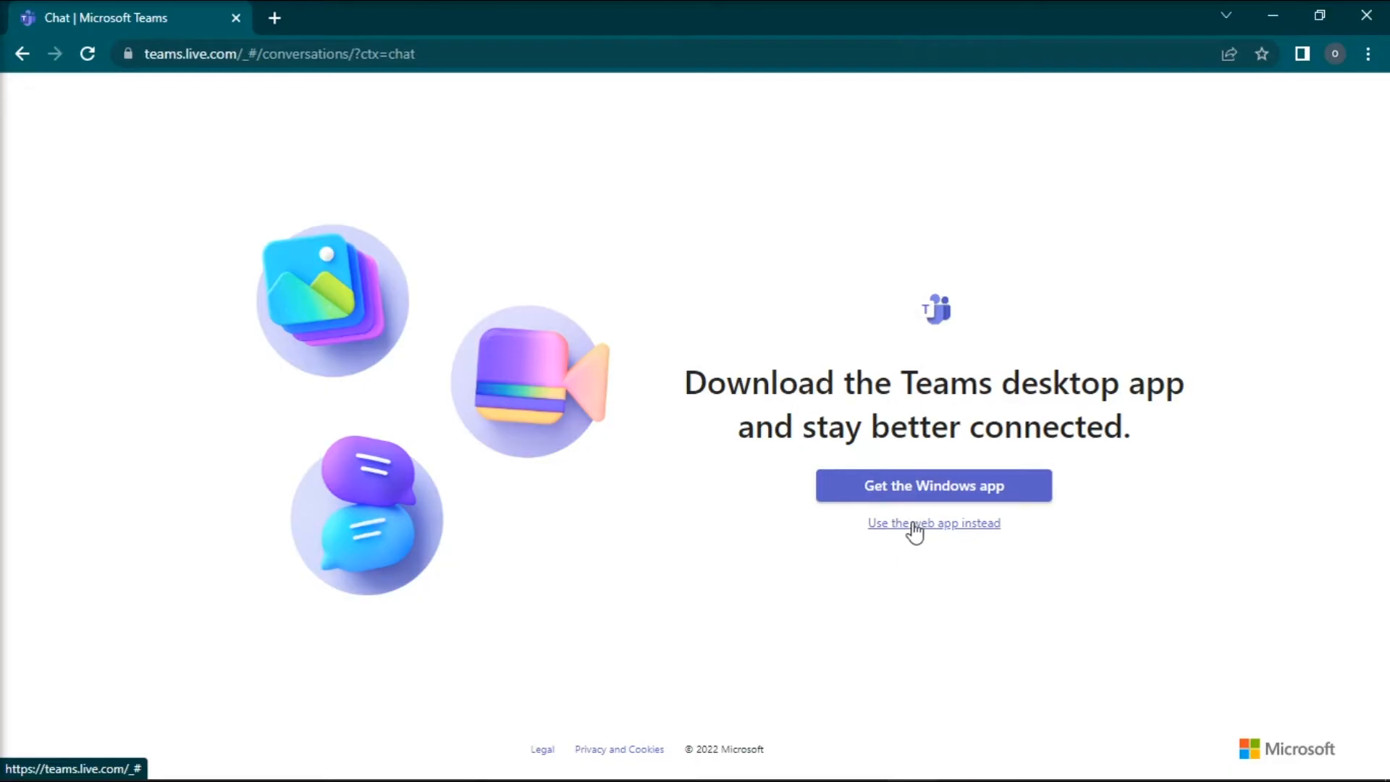
left_click(932, 522)
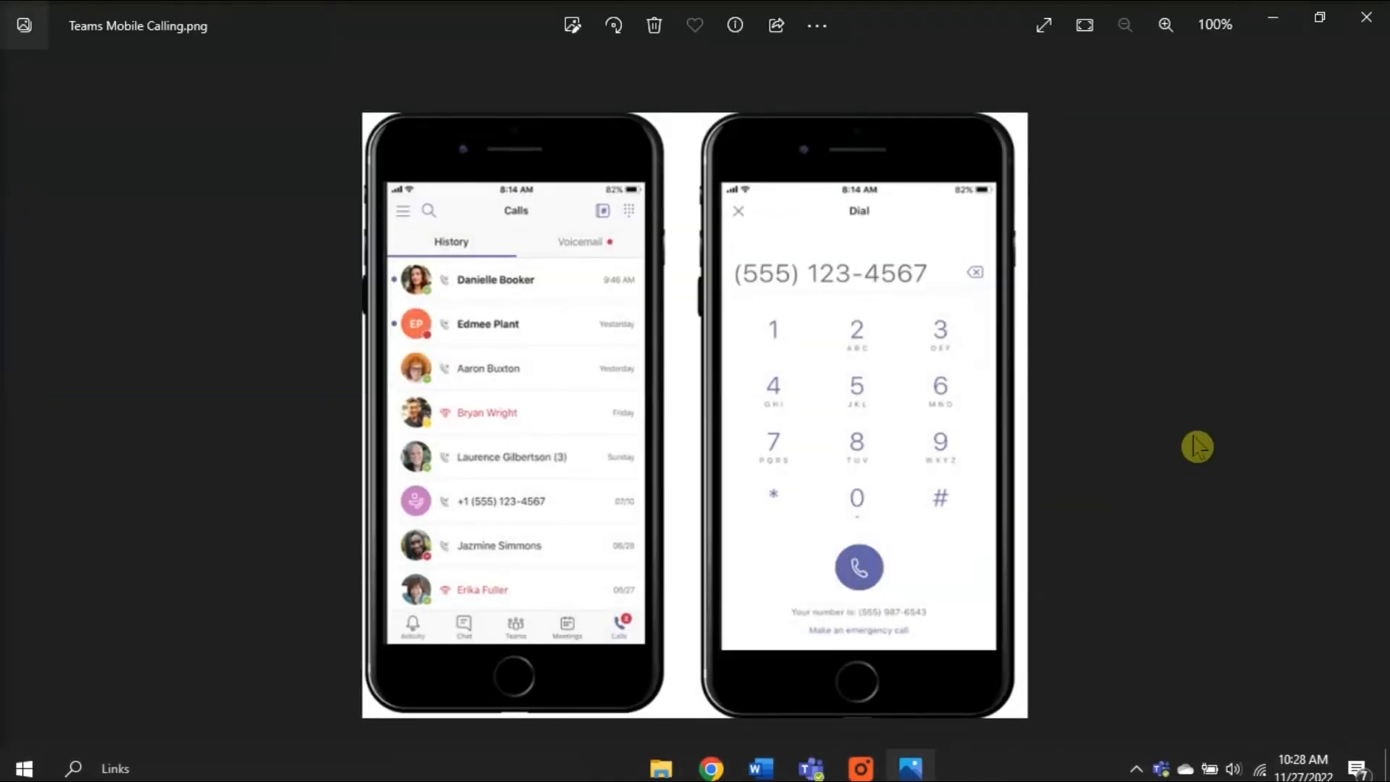
mouse_move(1234, 393)
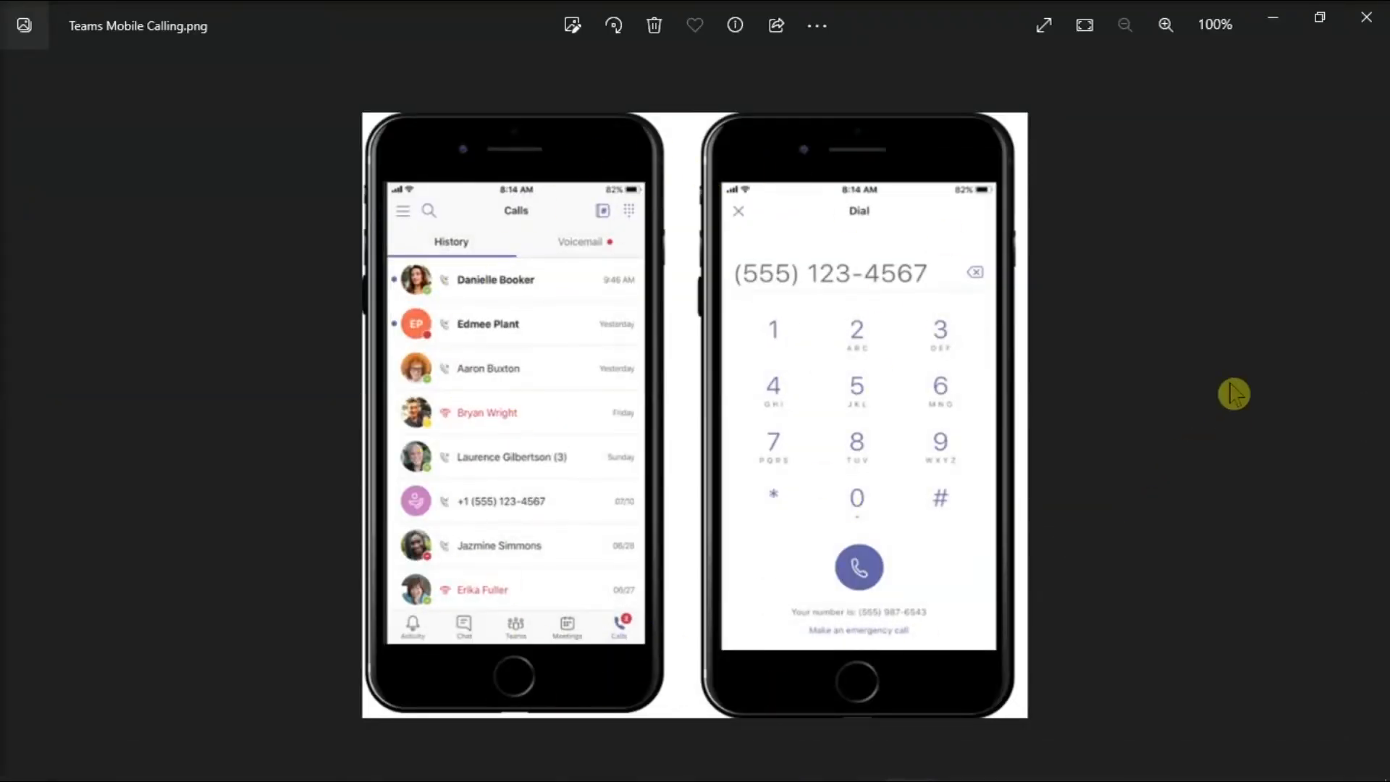